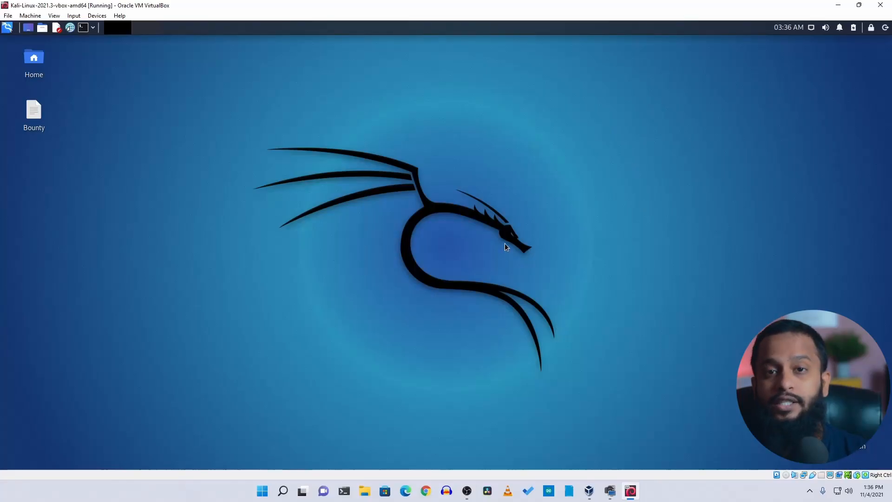
{"action": "mouse_move", "coordinate": [511, 278]}
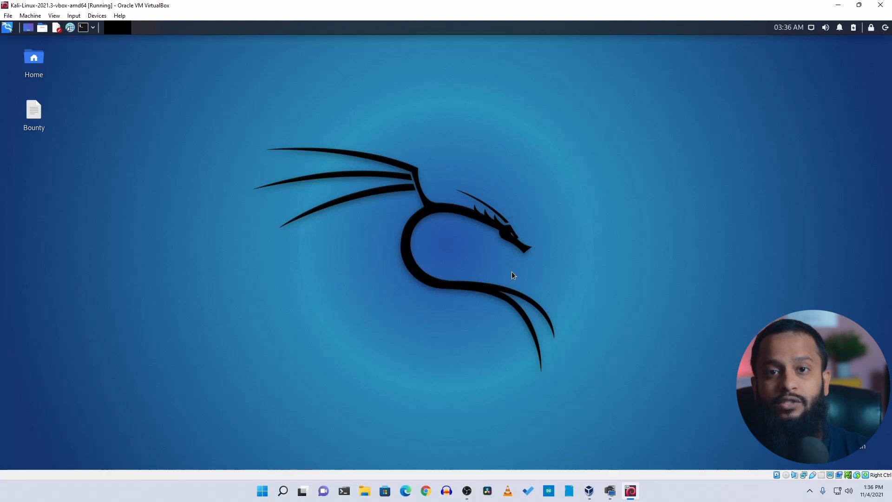
{"action": "mouse_move", "coordinate": [506, 277]}
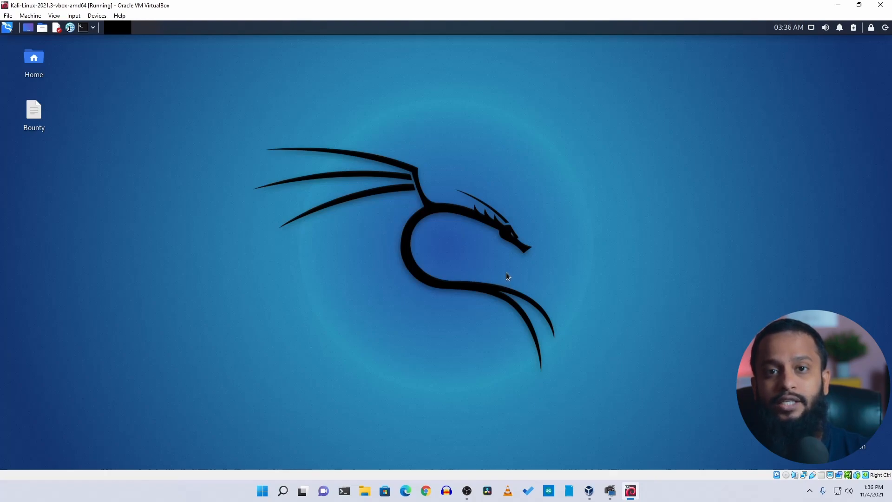
{"action": "mouse_move", "coordinate": [110, 113]}
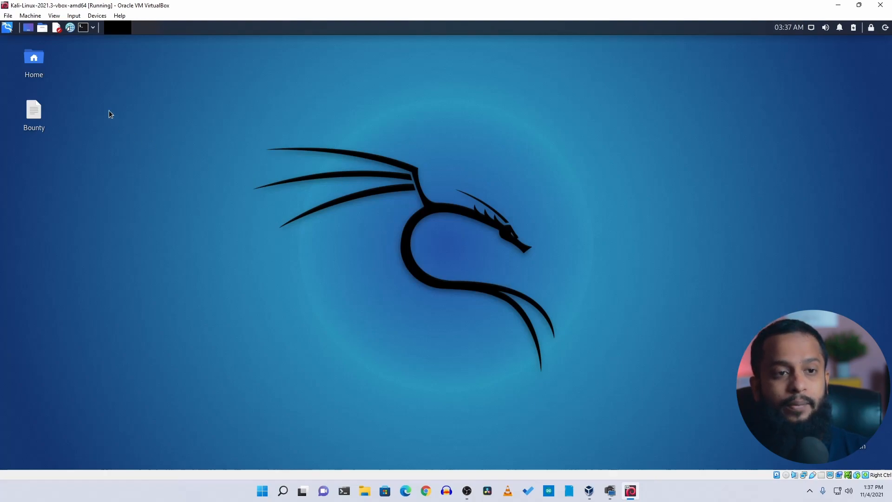
Start the xrdp service with sudo systemctl start xrdp in a fresh terminal
{"action": "left_click", "coordinate": [82, 27]}
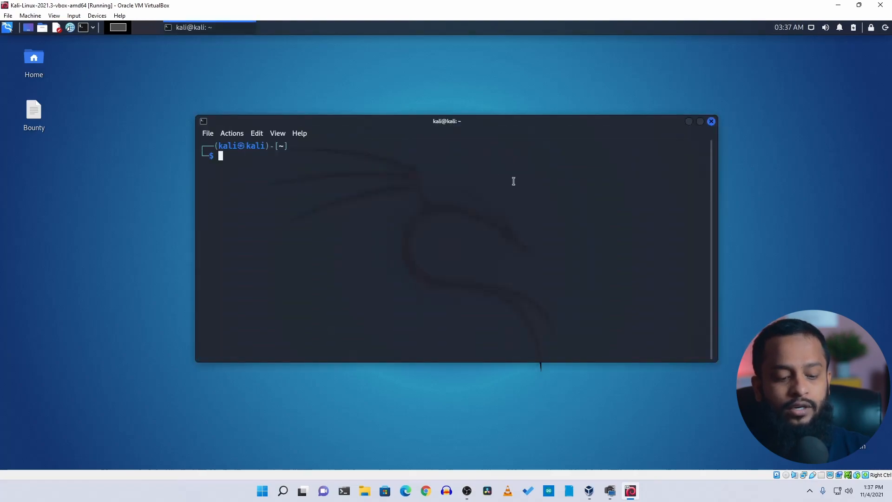
{"action": "type", "text": "sudo adduser shakeel"}
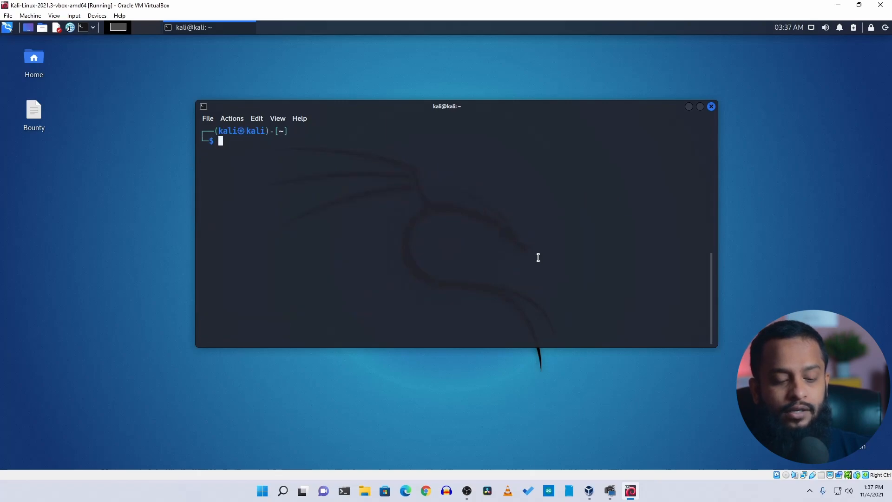
{"action": "type", "text": "sudo apt install xrdp"}
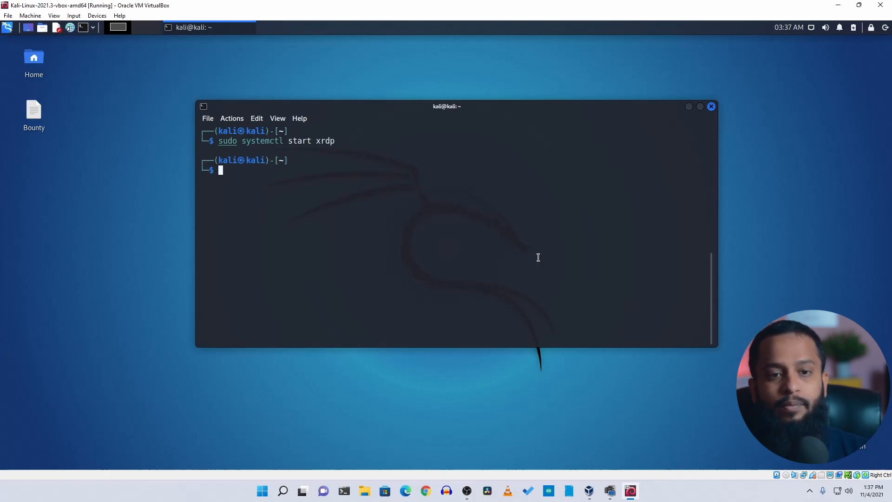
{"action": "mouse_move", "coordinate": [517, 196]}
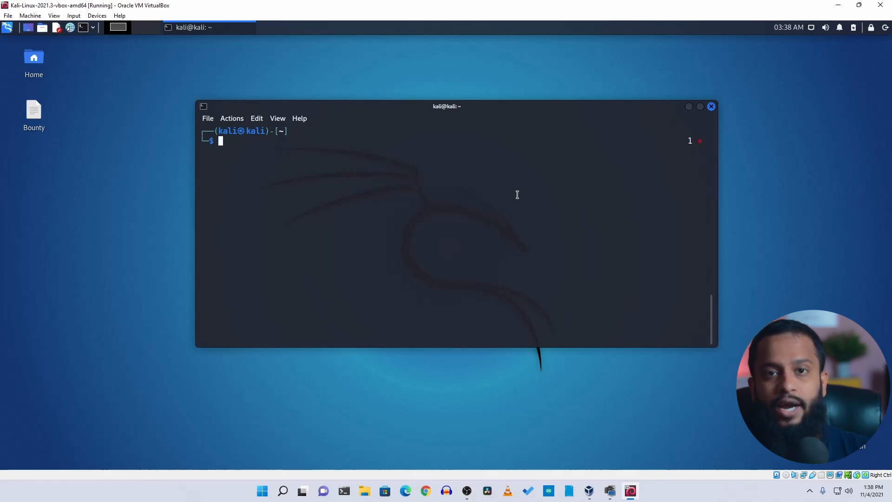
Create user mrrobot with sudo adduser, setting its password and accepting the default details
{"action": "type", "text": "sudo adduser shakeel"}
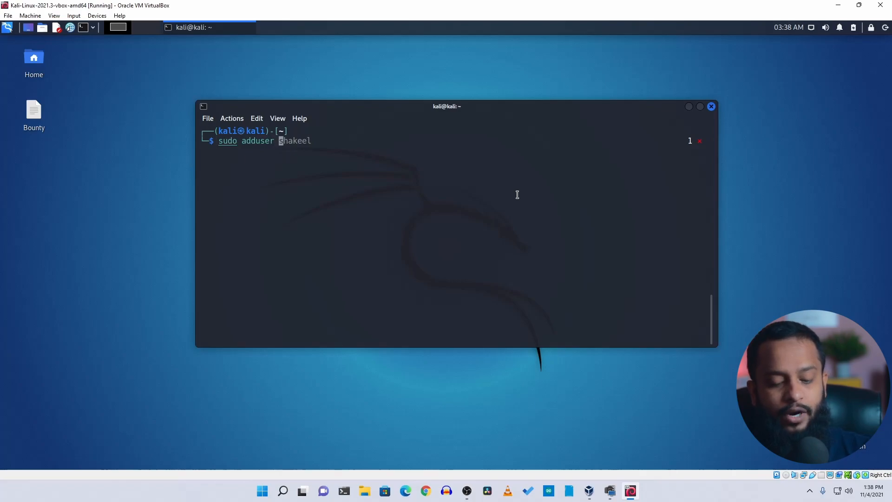
{"action": "type", "text": "mr"}
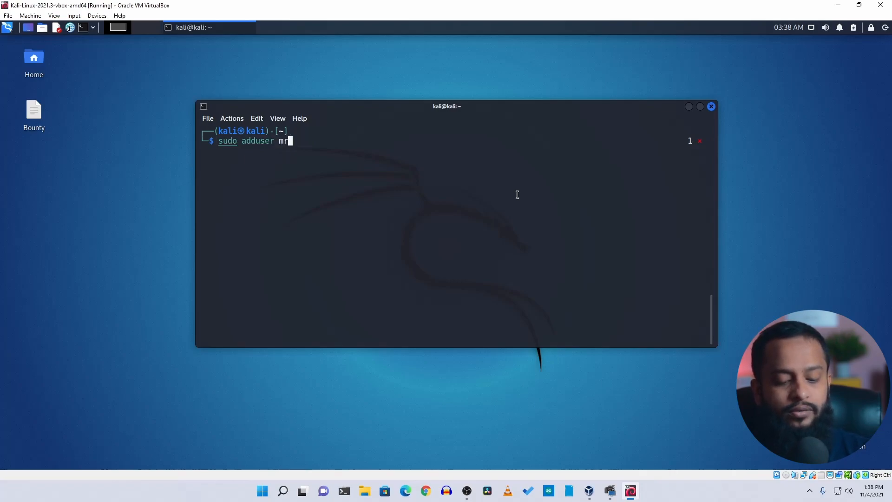
{"action": "type", "text": "robot"}
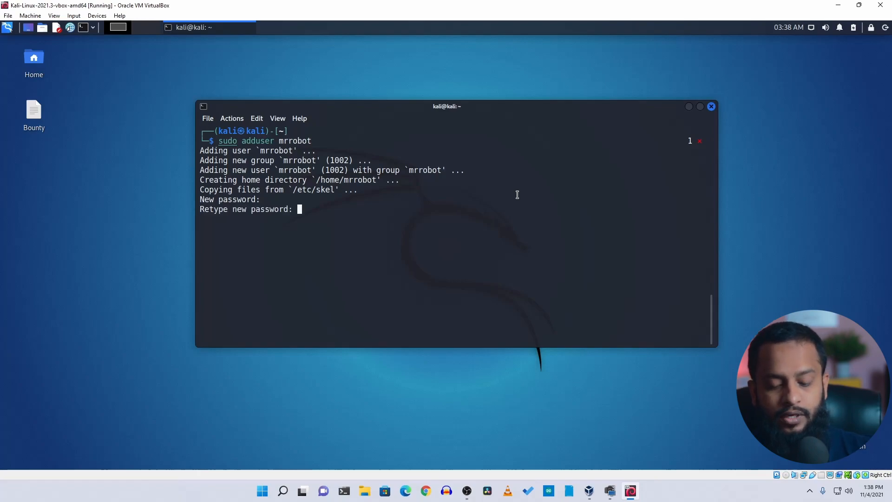
{"action": "key", "text": "enter"}
{"action": "type", "text": "y"}
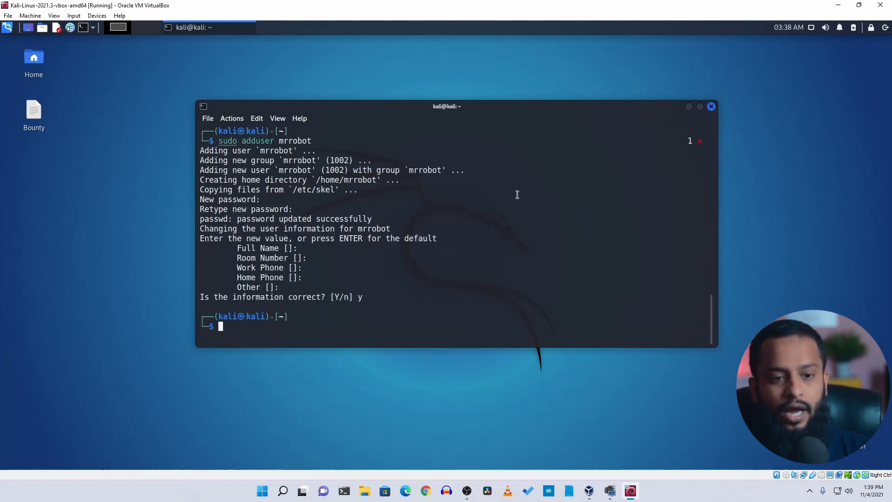
{"action": "mouse_move", "coordinate": [689, 107]}
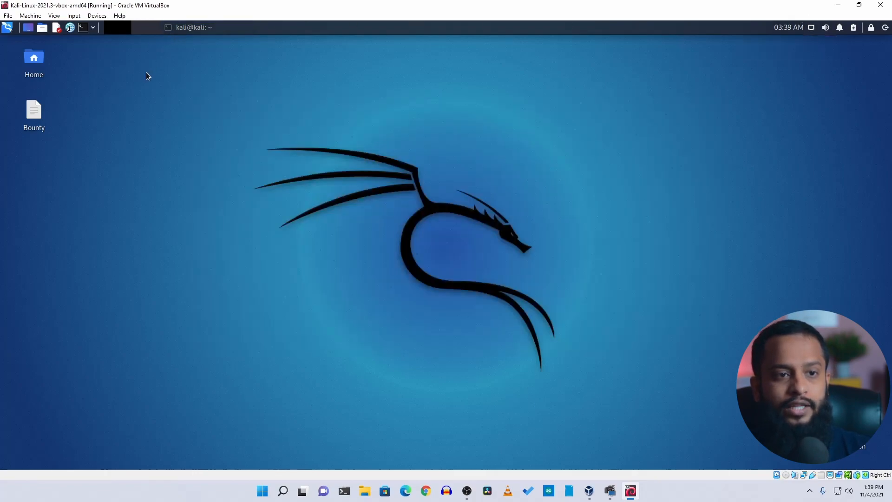
{"action": "mouse_move", "coordinate": [118, 81]}
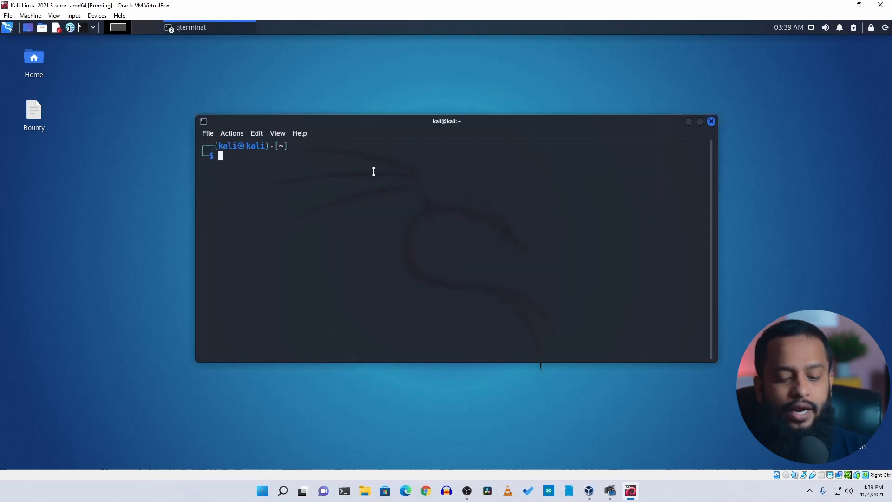
{"action": "type", "text": "ifconfig"}
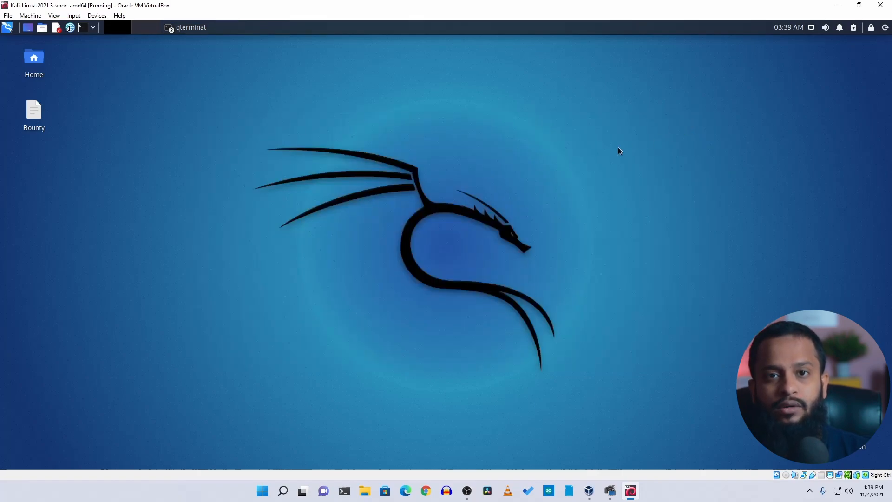
{"action": "mouse_move", "coordinate": [696, 163]}
{"action": "type", "text": "remote"}
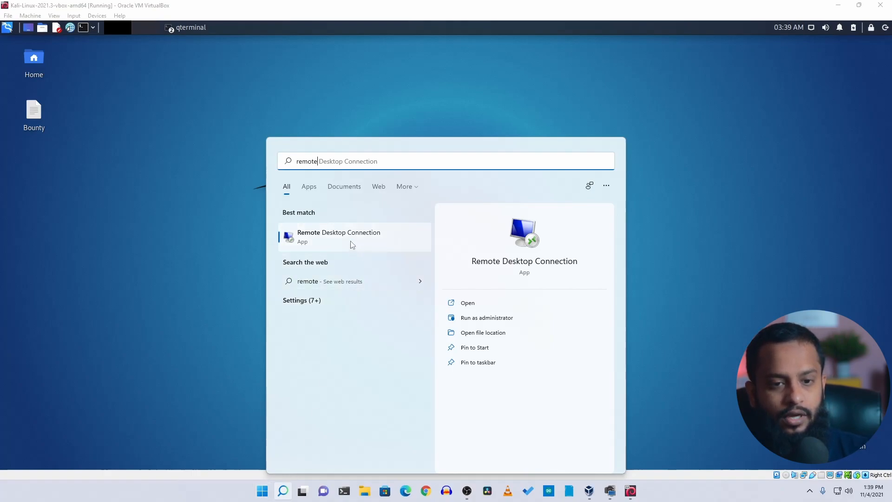
Launch Remote Desktop Connection with full options and computer 192.168.0.127
{"action": "left_click", "coordinate": [338, 236]}
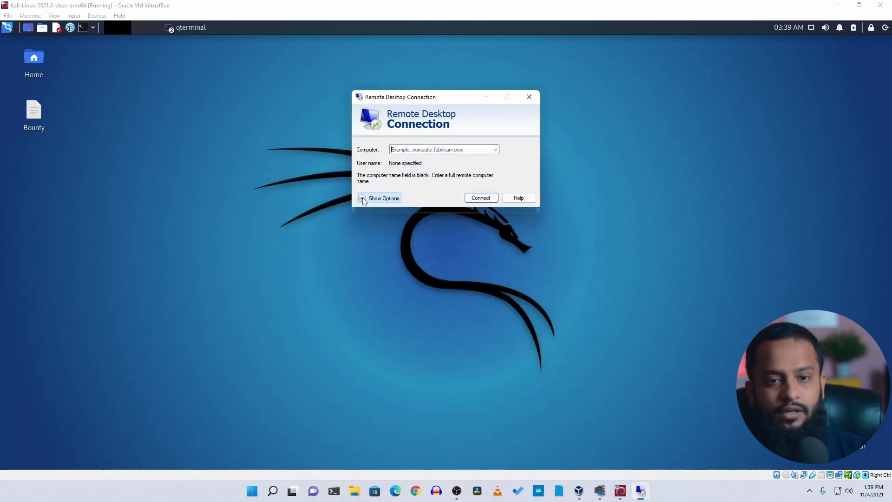
{"action": "left_click", "coordinate": [380, 198]}
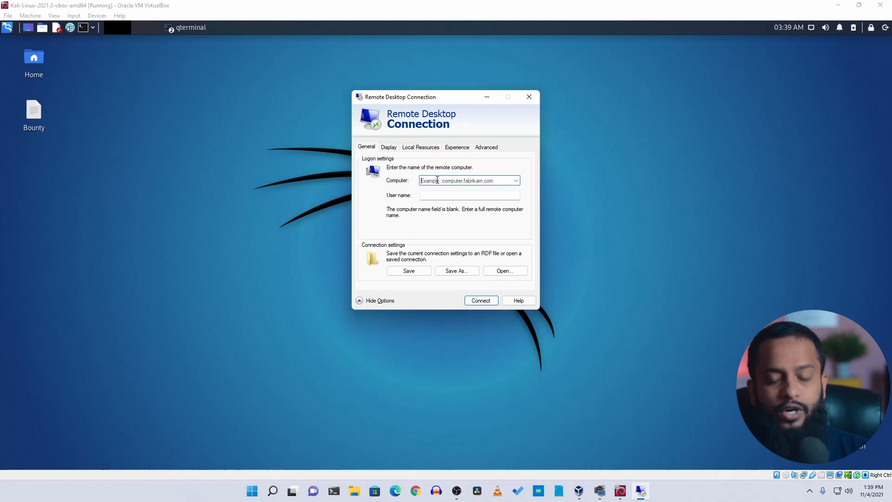
{"action": "type", "text": "192.168.0.127"}
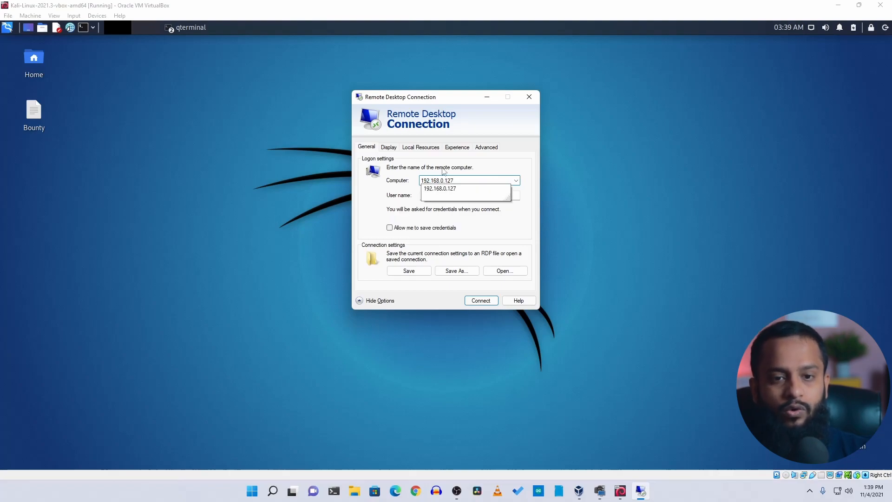
{"action": "left_click", "coordinate": [468, 195]}
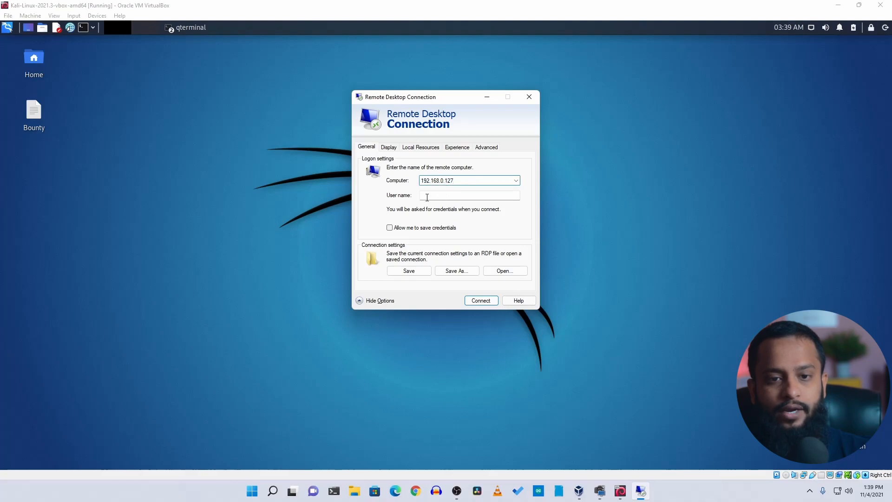
Enter user name mrrobot and start the connection to 192.168.0.127
{"action": "left_click", "coordinate": [468, 195]}
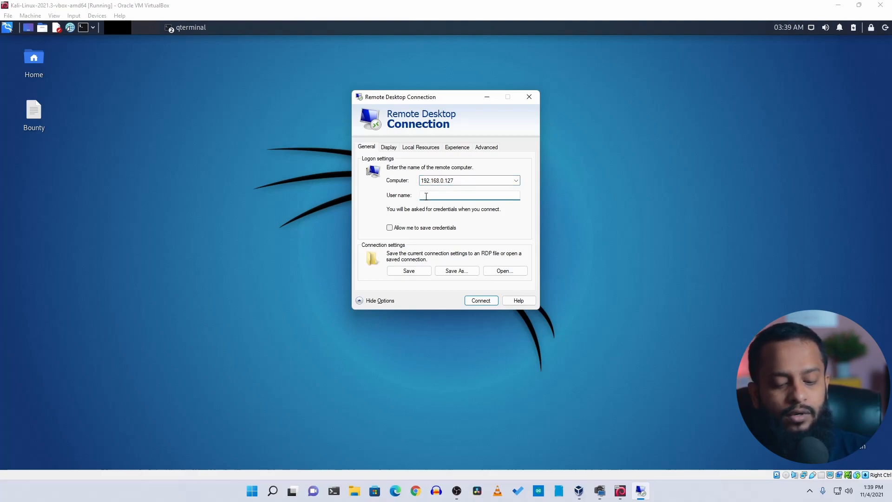
{"action": "type", "text": "mr"}
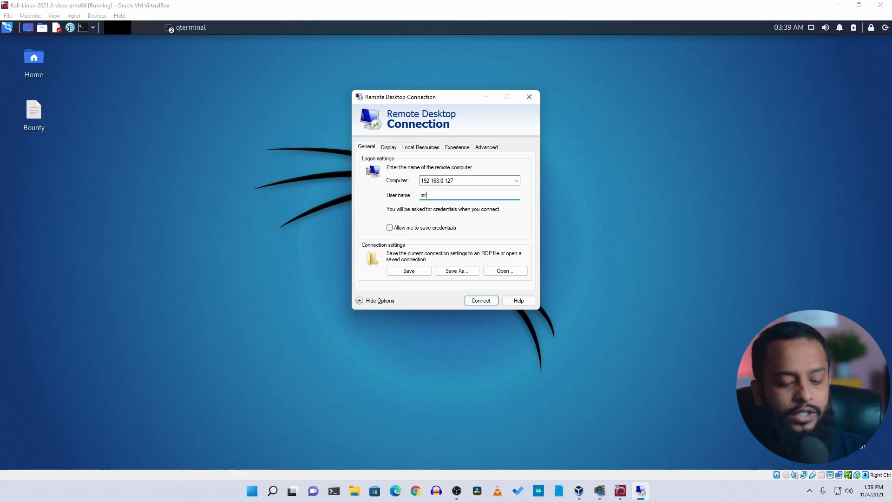
{"action": "type", "text": "robot"}
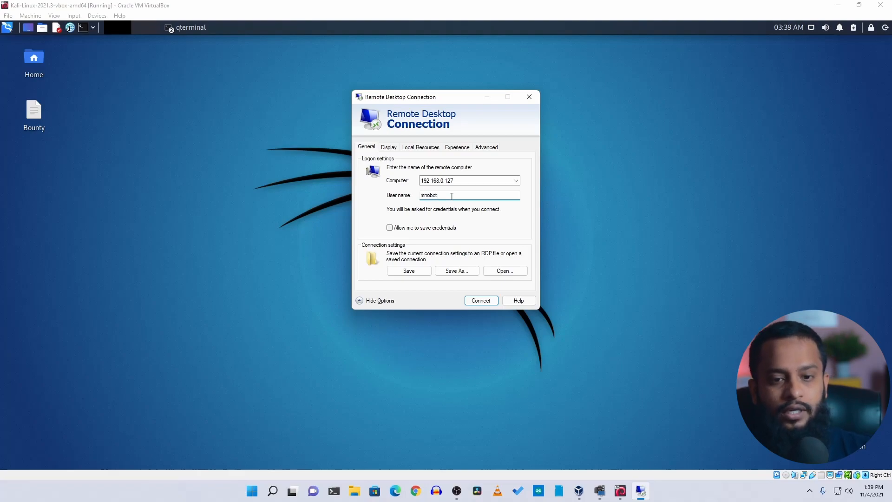
{"action": "left_click", "coordinate": [481, 300]}
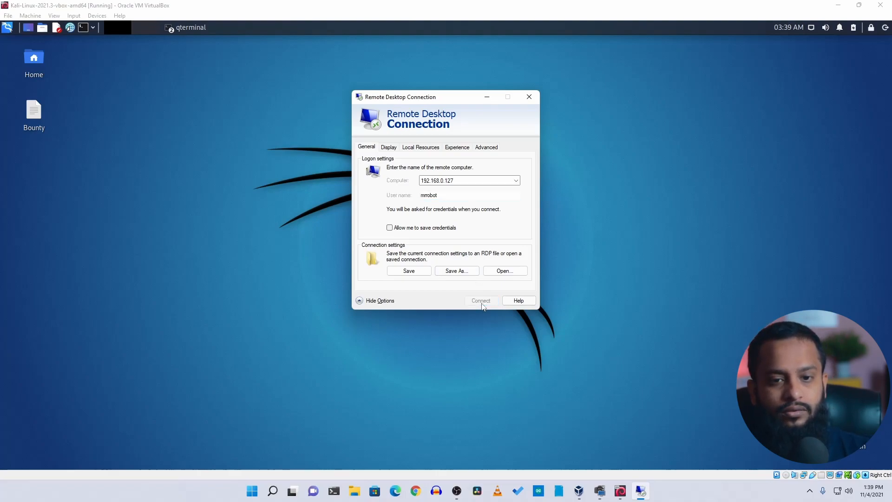
{"action": "left_click", "coordinate": [481, 300]}
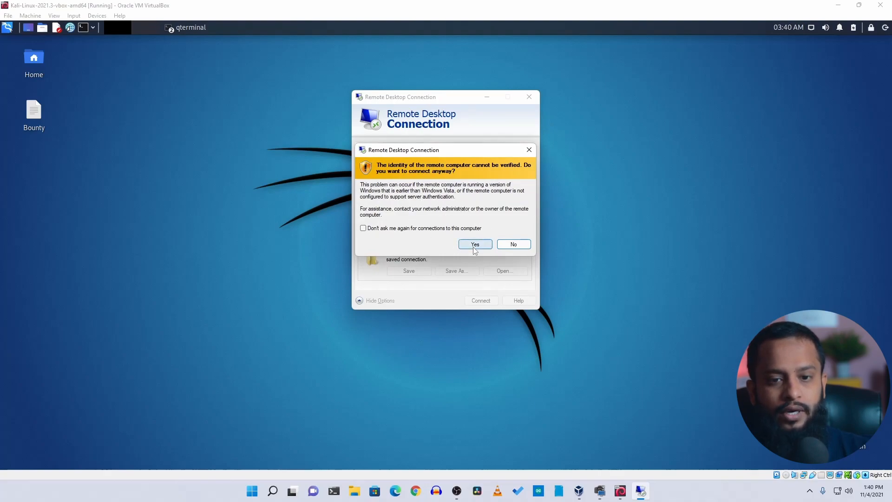
Accept the unverified-identity warning to continue connecting
{"action": "left_click", "coordinate": [475, 244]}
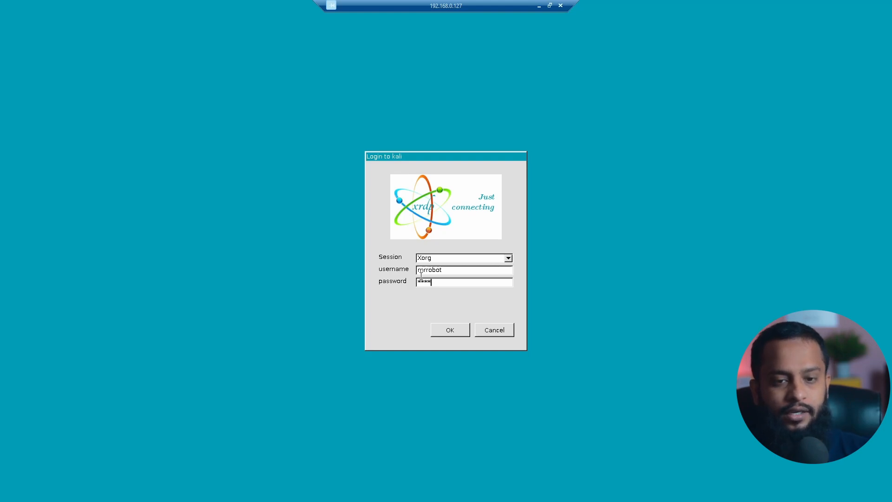
Log in to kali as mrrobot through the xrdp Xorg session dialog
{"action": "left_click", "coordinate": [448, 329]}
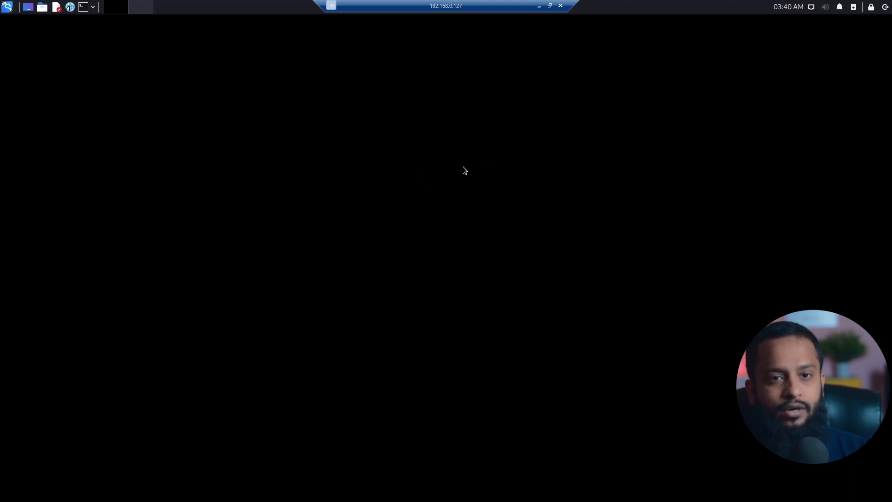